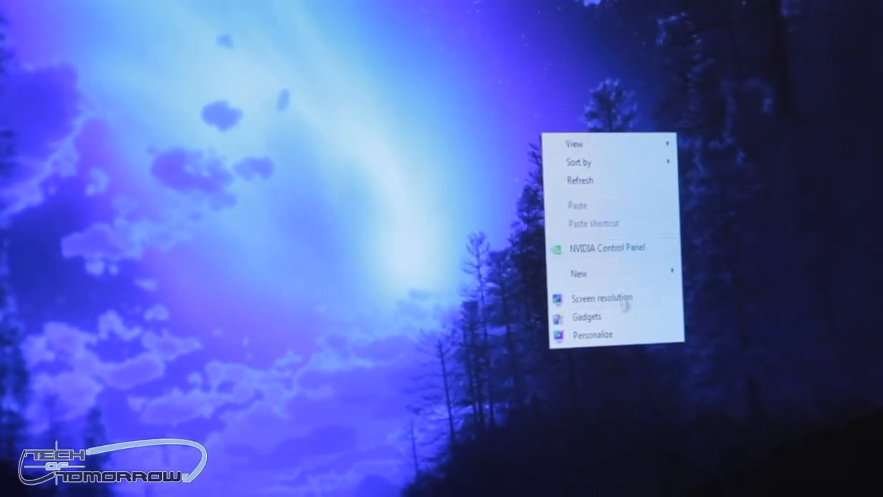
# - Set the monitor's screen refresh rate to 144 Hertz in advanced monitor properties
pyautogui.click(602, 298)
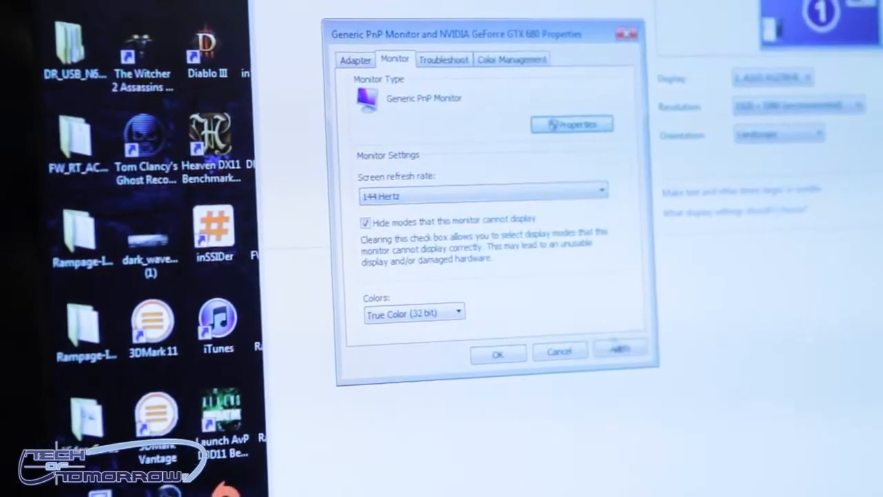
# - Apply the 144 Hertz refresh rate, confirm keeping it, and close monitor properties
pyautogui.click(618, 349)
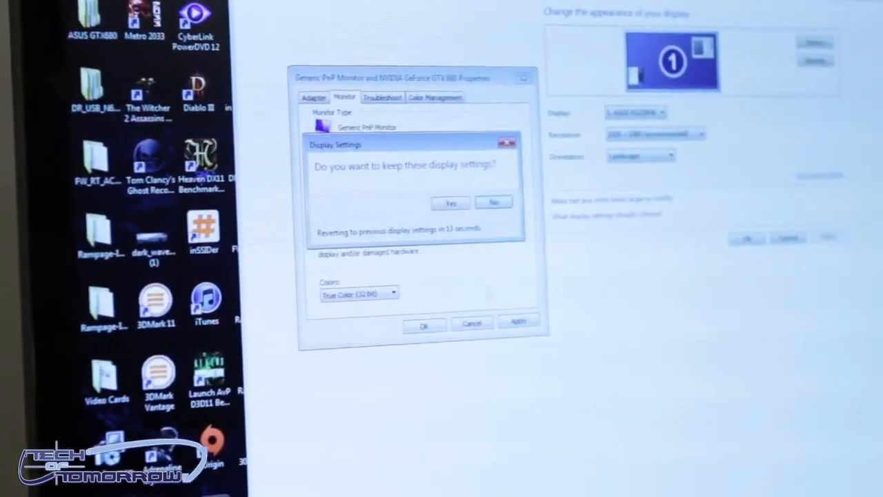
pyautogui.click(450, 202)
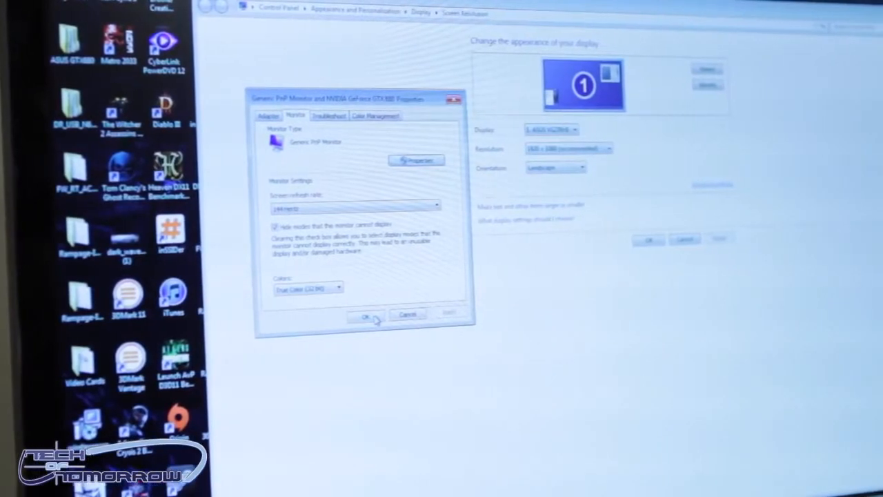
pyautogui.click(362, 317)
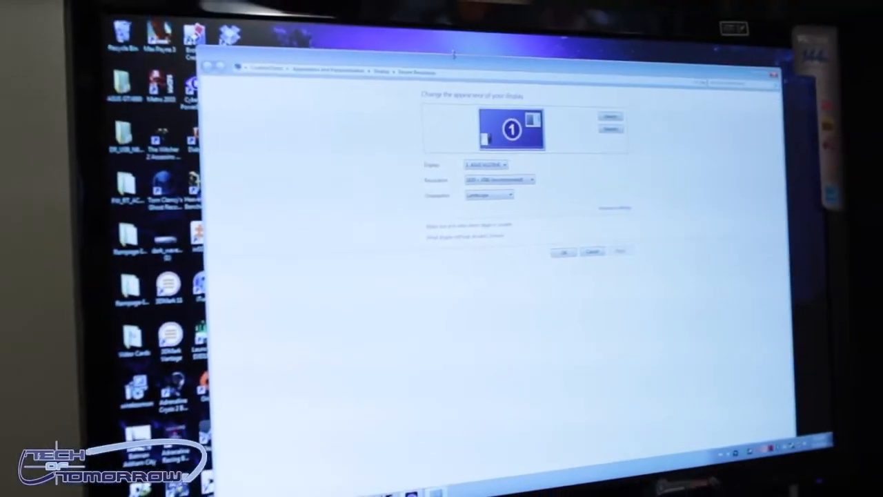